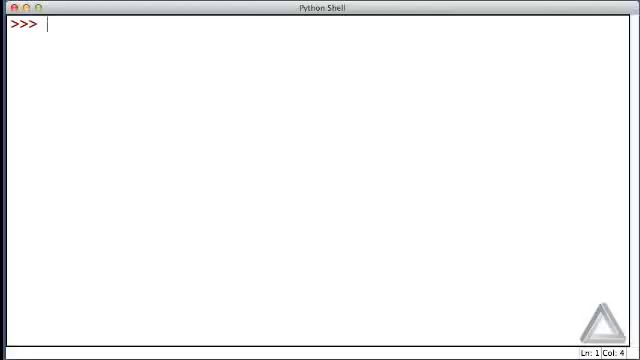
Enter comments '# Summary.' and '# Assignment operator does not establish equality.', then x = 0.
type("# Sum")
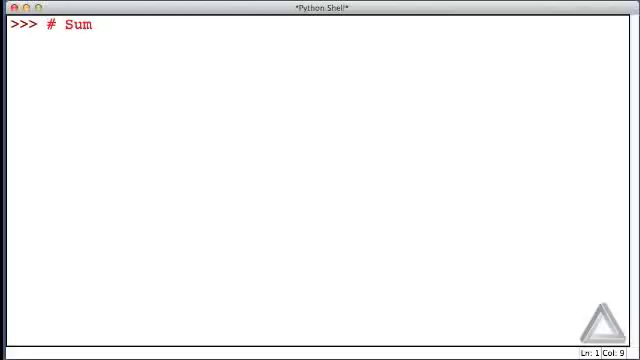
type("mary.")
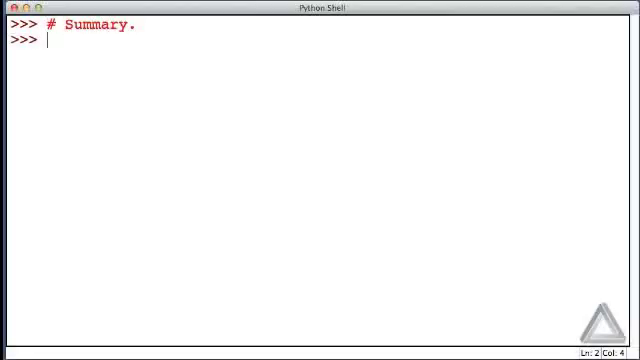
type("# Ass")
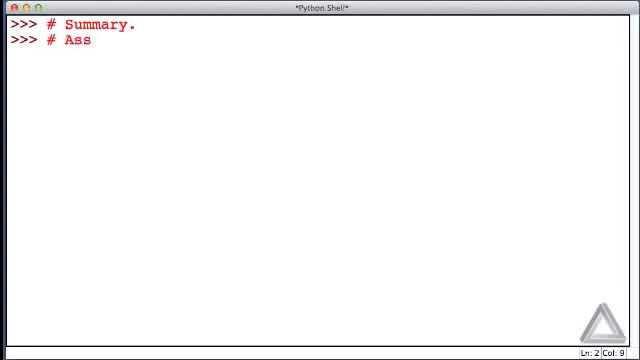
type("ignment operator does not e")
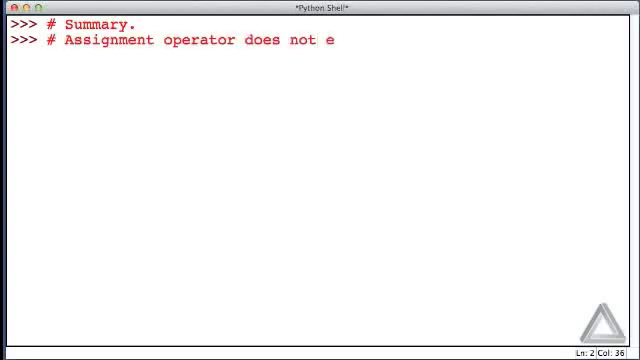
type("stablish equa")
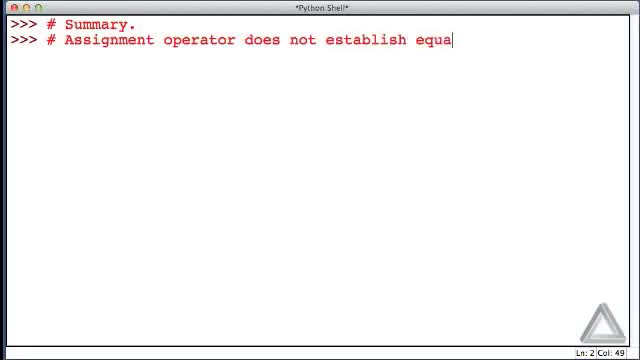
type("lity.")
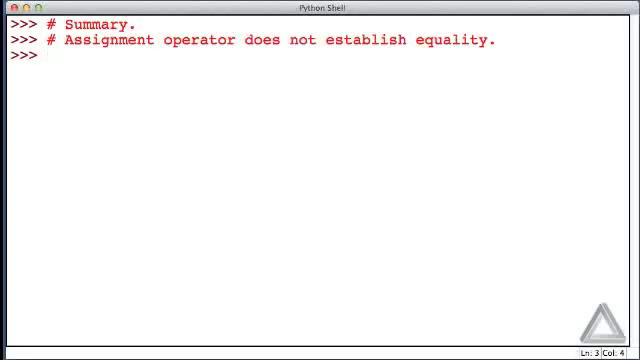
type("x = 0")
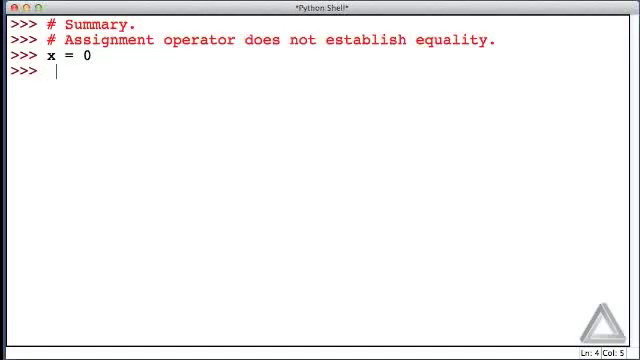
Run x = x + 1 and print('x =', x) so the shell shows x = 1.
type("x =")
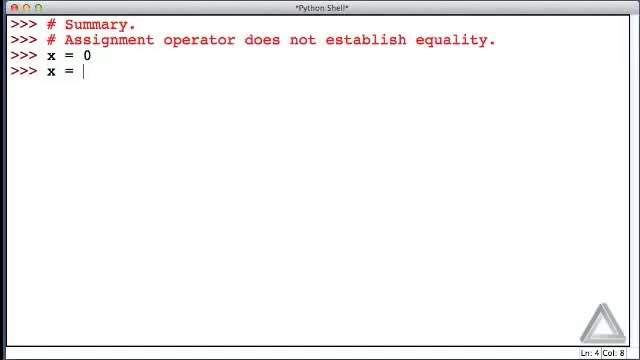
type("x")
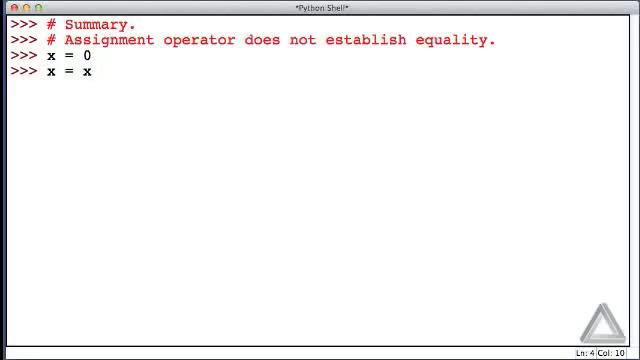
type("+ 1")
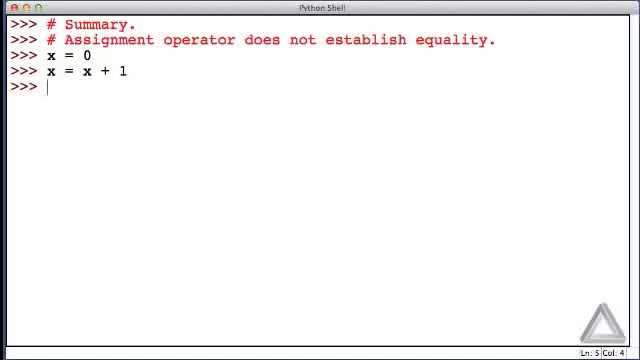
type("print('")
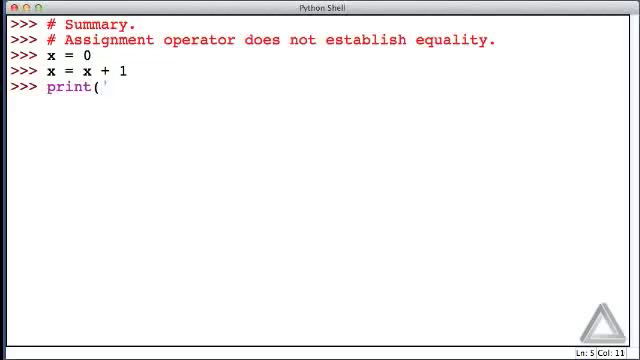
type("x")
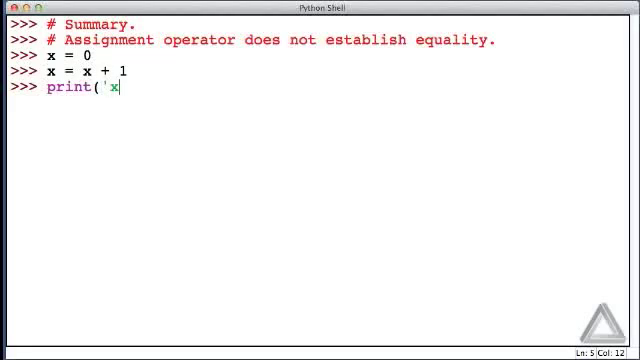
type("=")
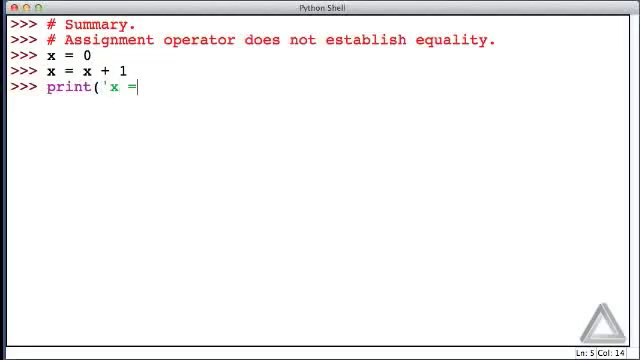
type("',")
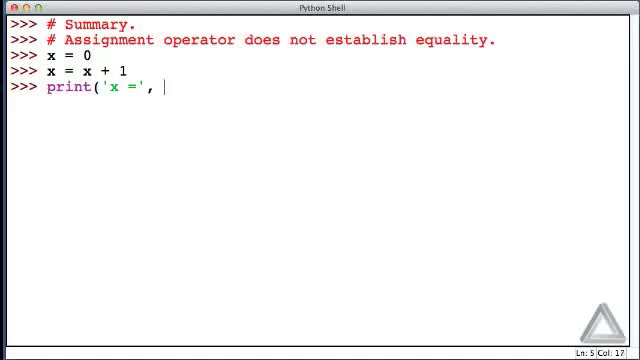
type("x")
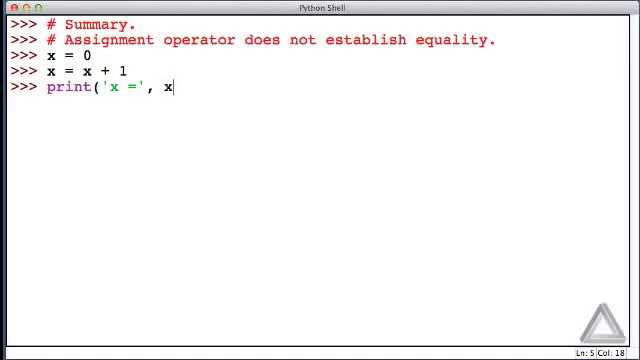
type(")")
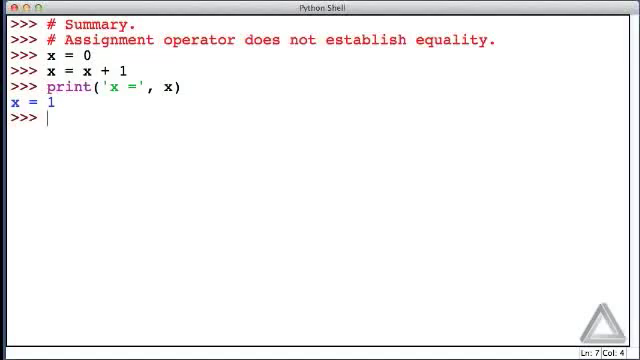
Run print(hi) to raise NameError: name 'hi' is not defined, then begin hi =.
key("enter")
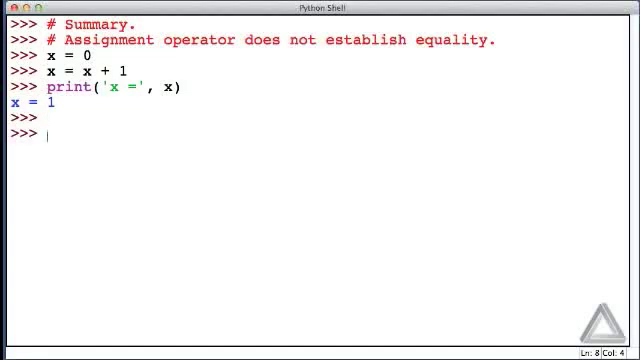
type("print(")
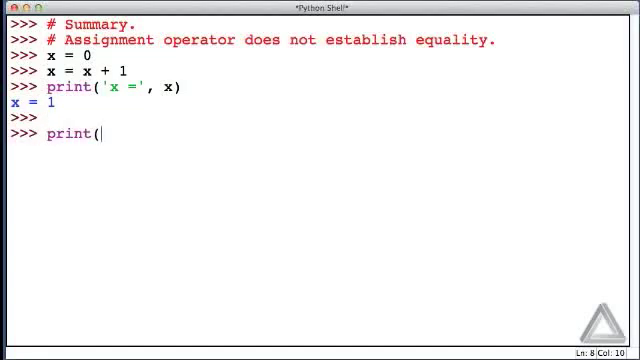
type("hi)")
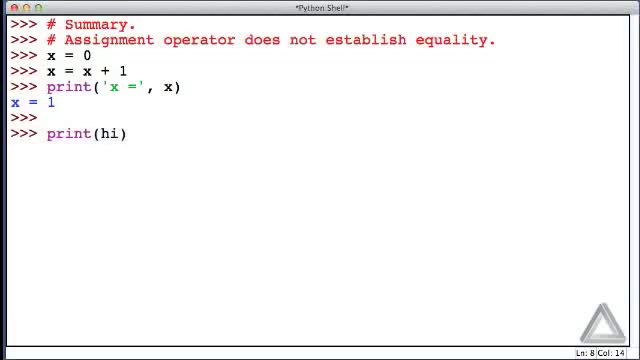
left_click(130, 132)
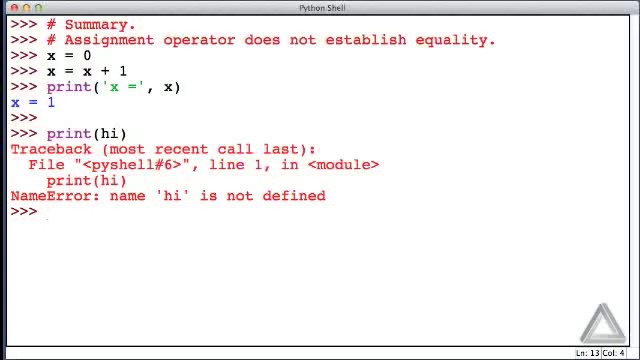
type("h")
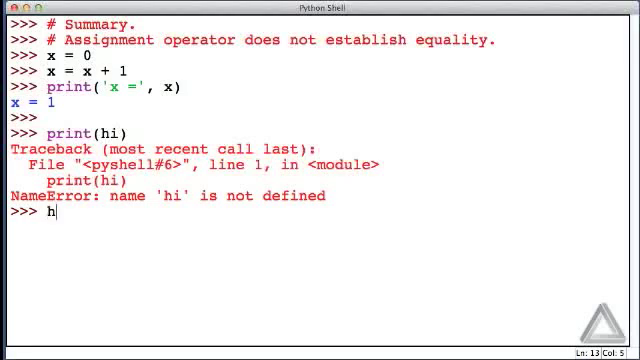
type("i =")
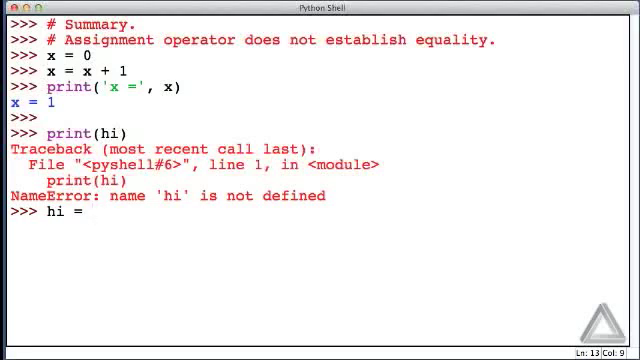
Assign hi = "Hello World!" and run print(hi) to output Hello World!
type("\"")
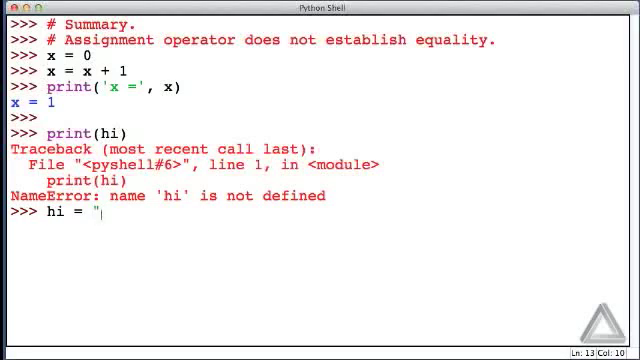
type("H")
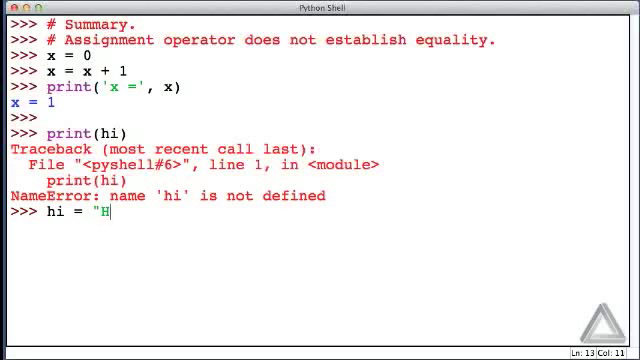
type("ello")
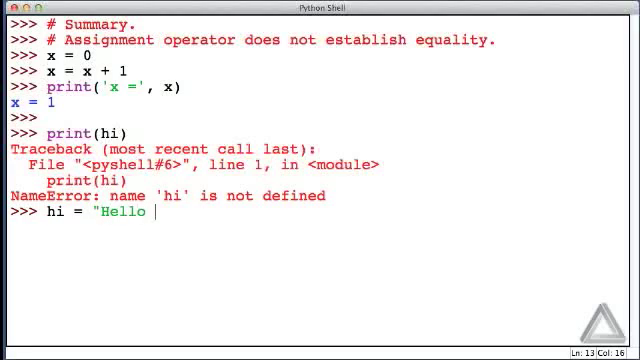
type("World!\"")
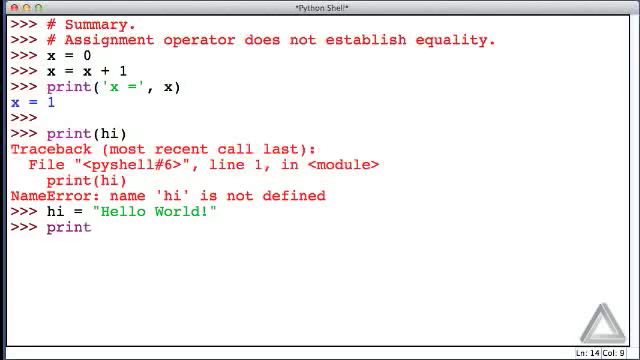
type("(hi)")
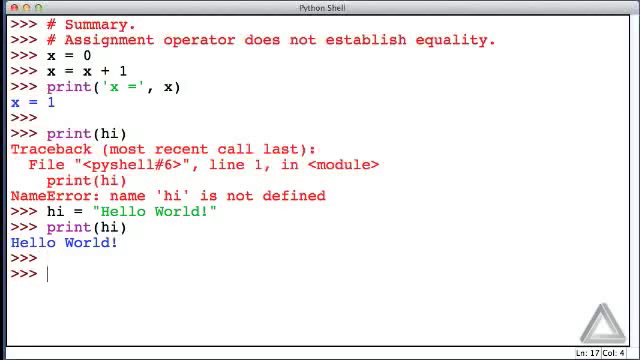
Enter the comment '# Namespaces are used to map names to objects.'.
type("# N")
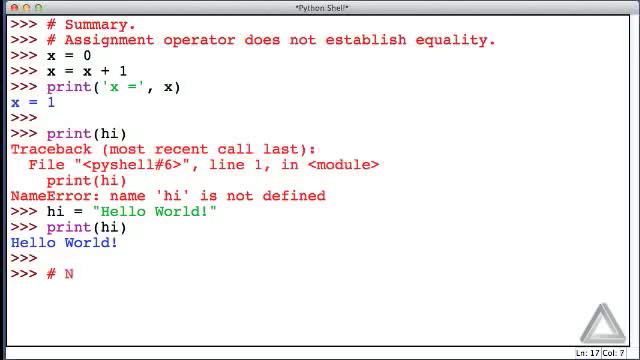
type("amespaces are")
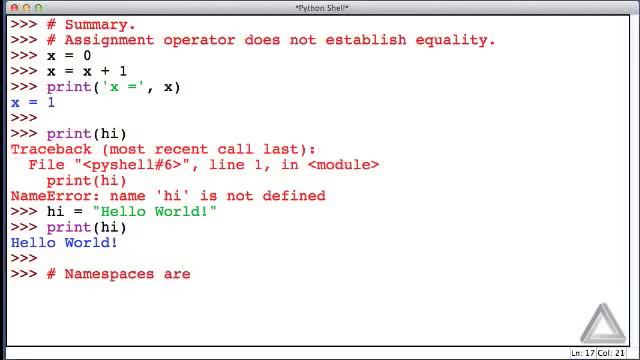
type("used to map names to objects.")
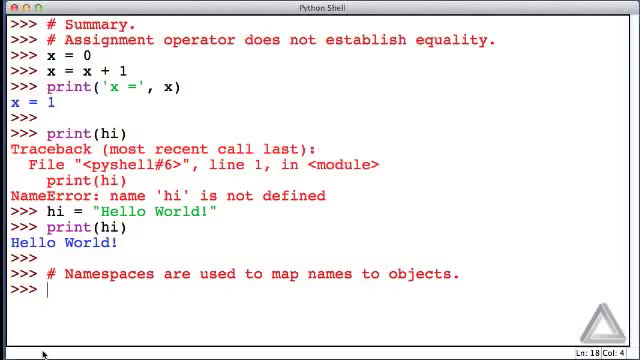
Run red = green = blue = 255 with the comment '# Cascaded assignment.'.
type("red =")
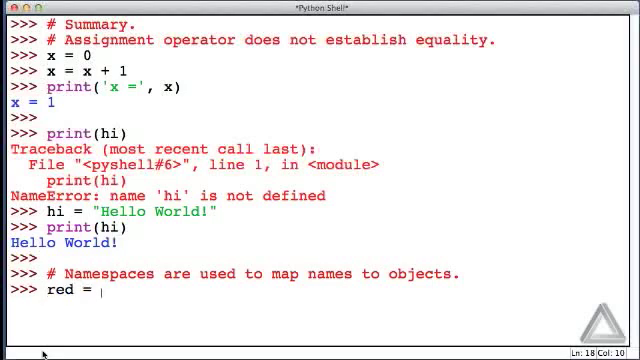
type("g")
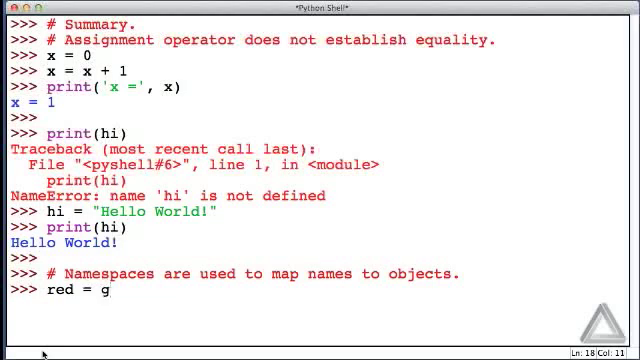
type("reen = blu")
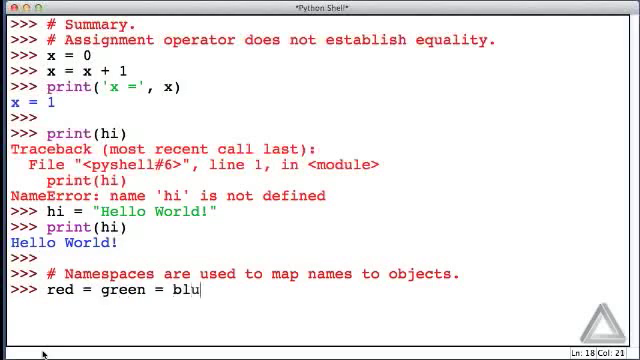
type("e =")
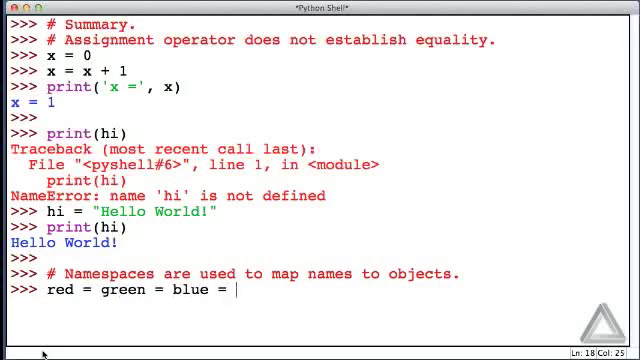
type("255")
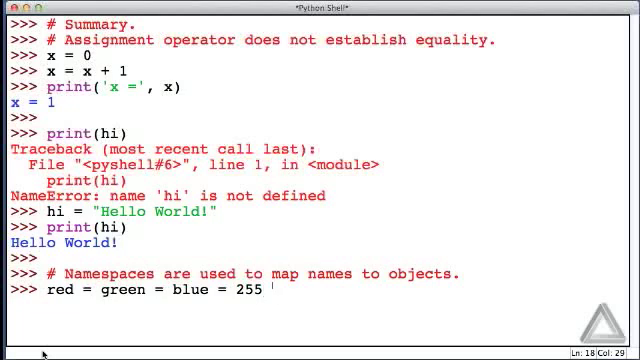
type("# Cas")
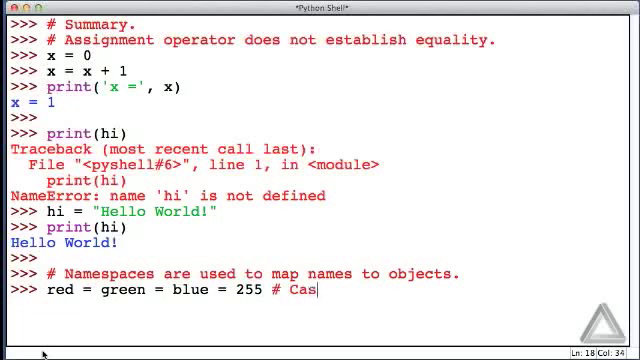
type("caded assignment.")
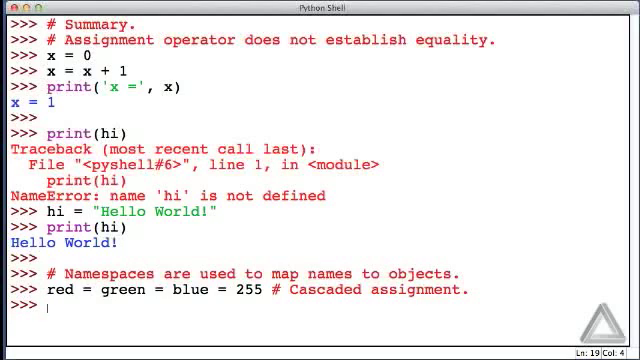
Run red, green, blue = 0, 128, 255 '# Simultaneous assignment.' and evaluate them as (0, 128, 255).
type("red,")
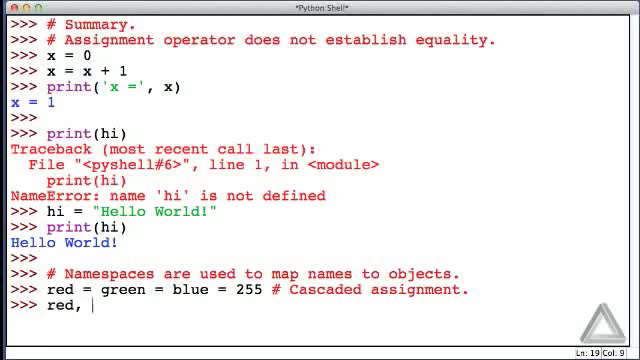
type("green,")
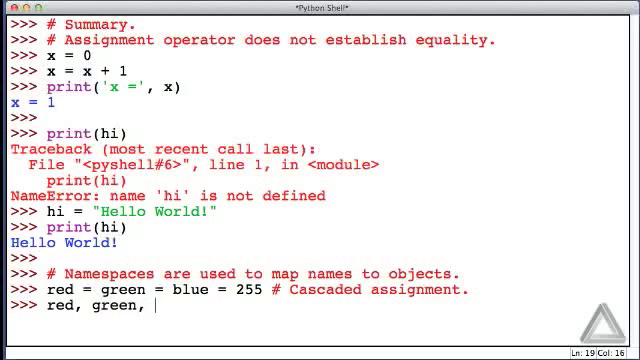
type("blue =")
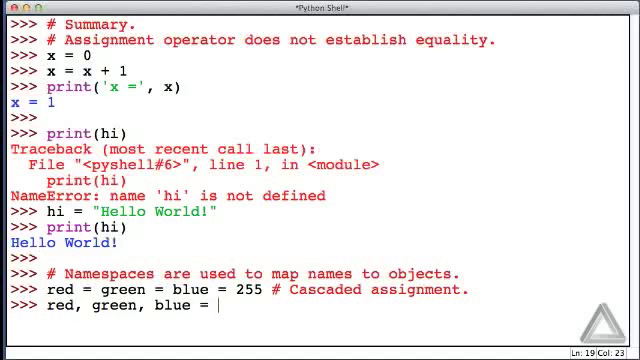
type("0")
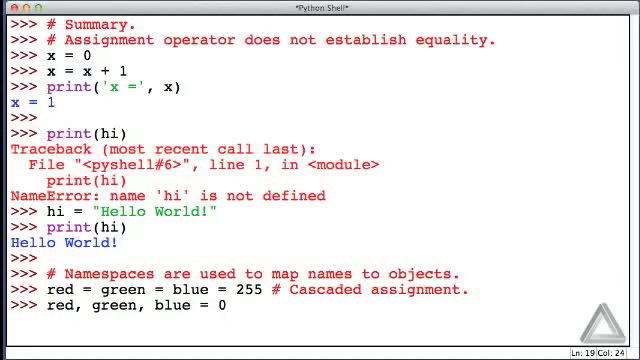
type(", 128, 255")
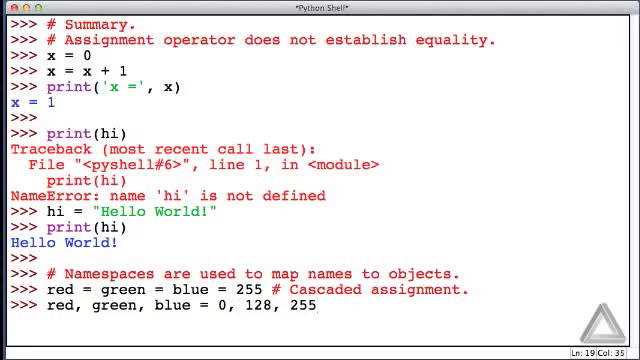
type("# Simultaneous assignment.")
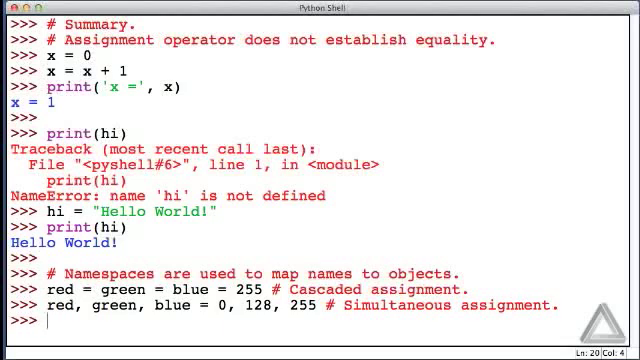
type("red,")
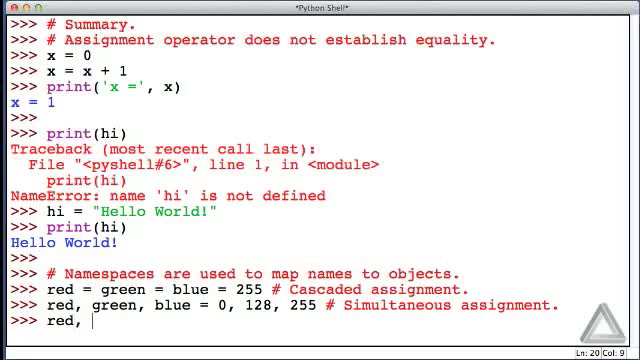
type("green, blue")
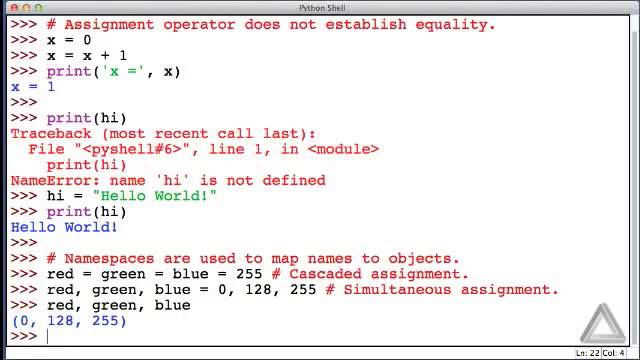
Run red, green, blue = green, blue, red and evaluate the tuple as (128, 255, 0).
type("red, green, blue =")
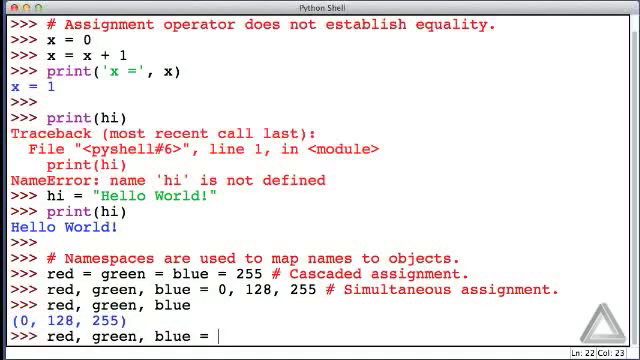
type("green,")
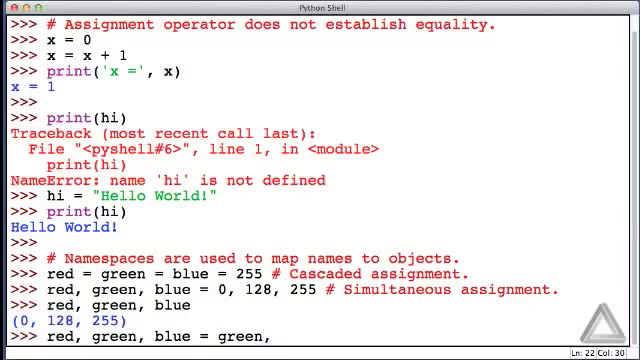
type("blu")
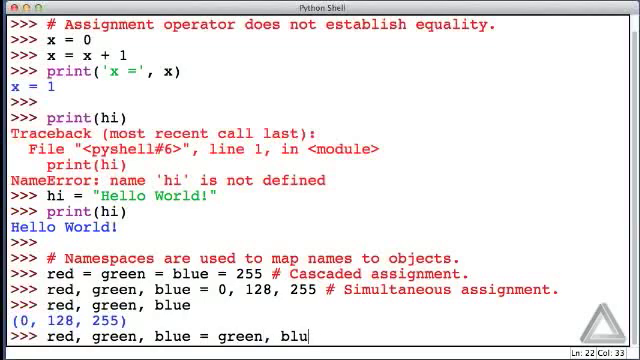
type("e,")
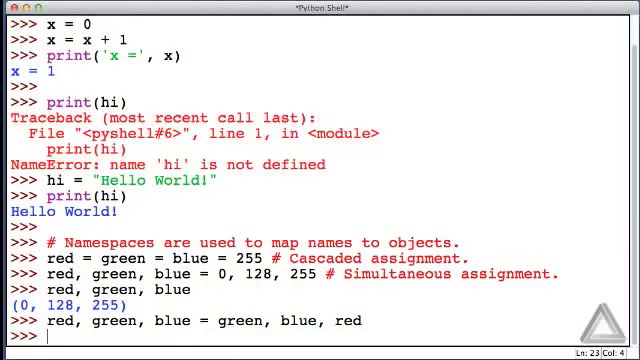
type("red, green, blue")
type("x = x + 1")
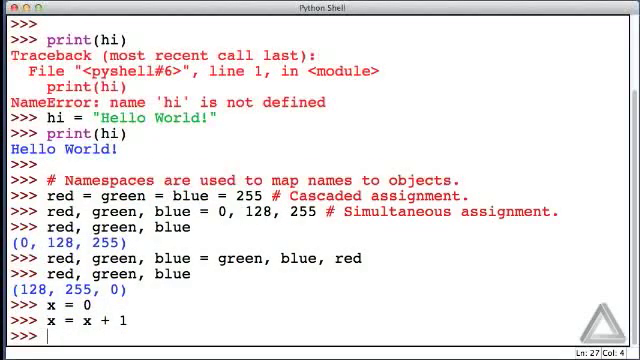
Evaluate x as 1, run x += 1, then evaluate x as 2.
type("x")
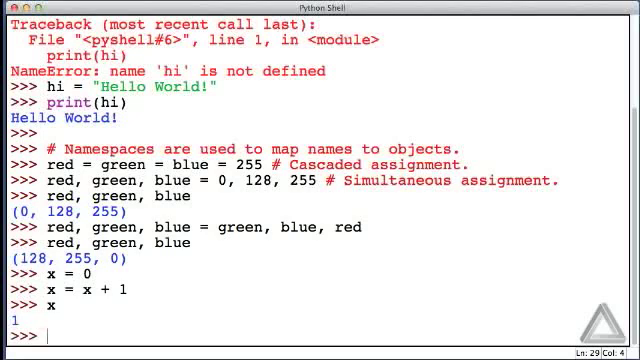
type("x +=")
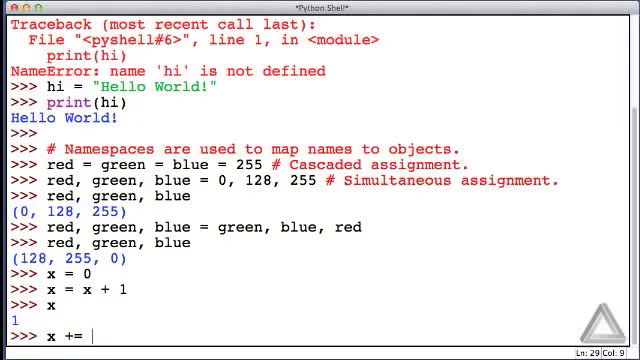
type("1")
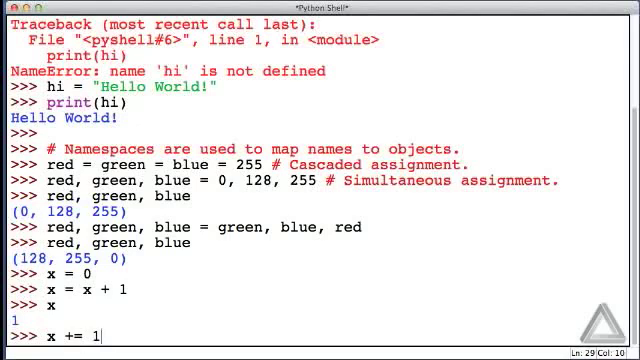
key("enter")
type("x")
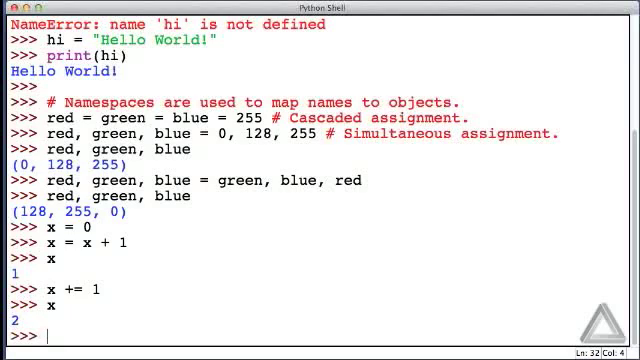
type("6 **")
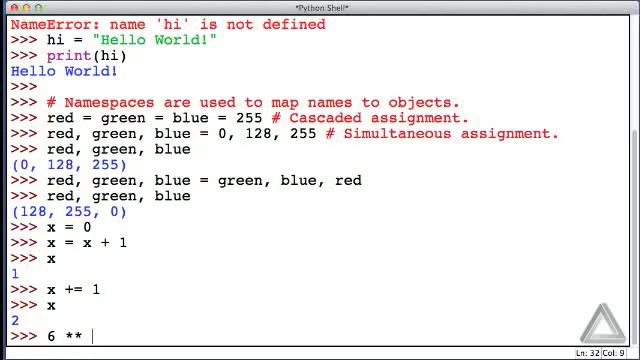
Evaluate 6 ** 2 giving 36 and 17 % 4 giving 1.
type("2")
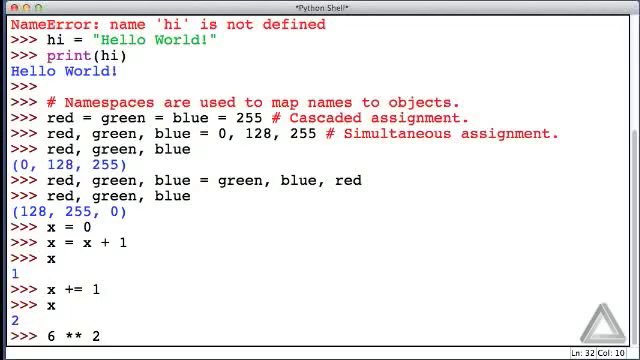
key("Return")
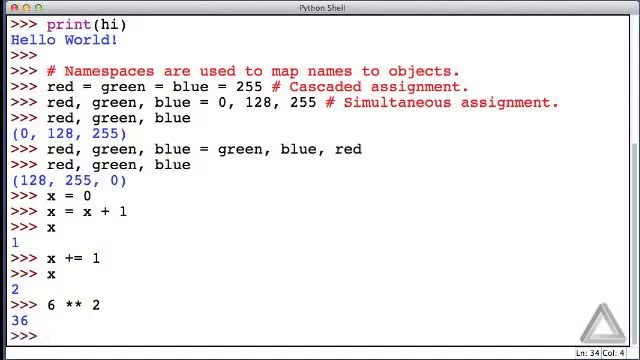
type("17")
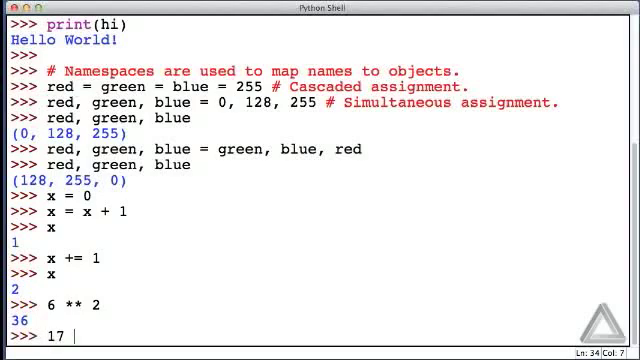
type("%")
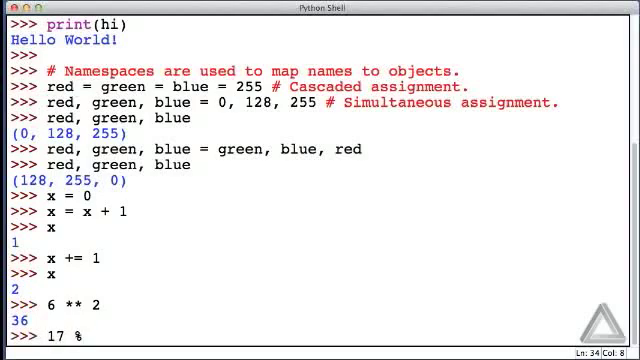
type("4")
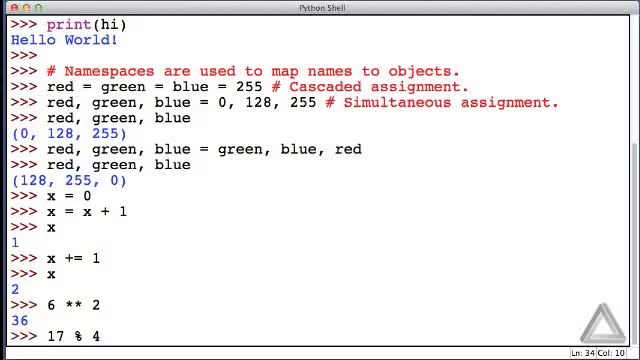
key("Return")
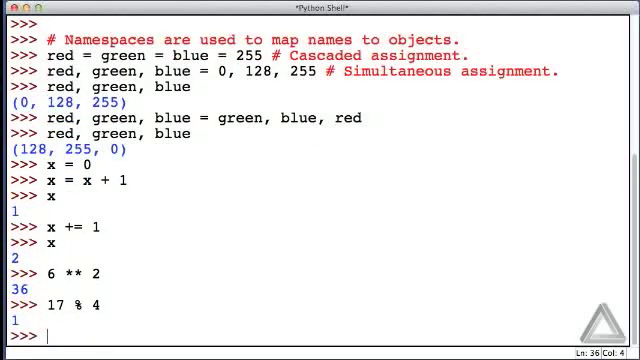
type("d")
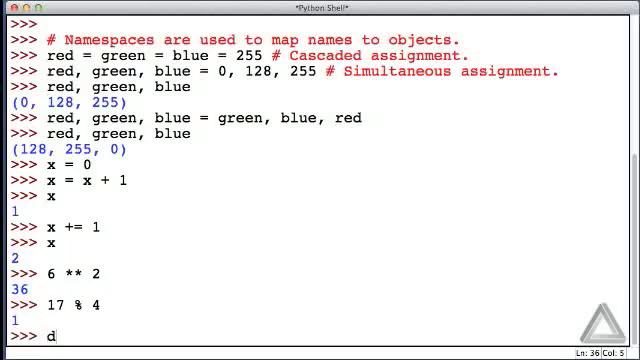
Evaluate divmod(1737, 25) to get (69, 12), then re-enter the same call on a new line.
type("ivmod")
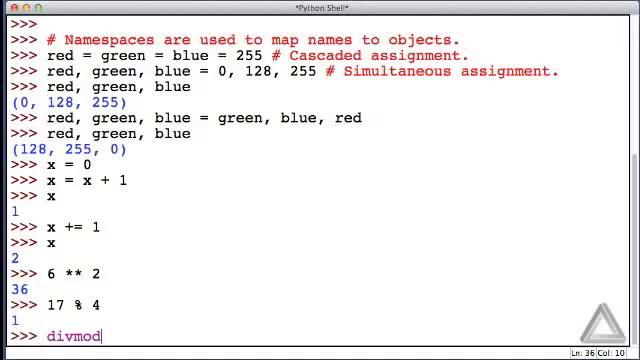
type("(1")
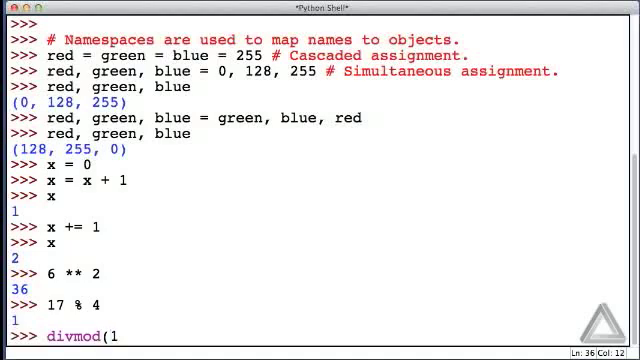
type("7")
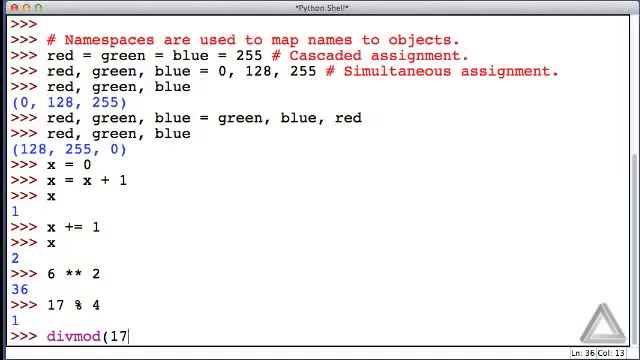
type("37,")
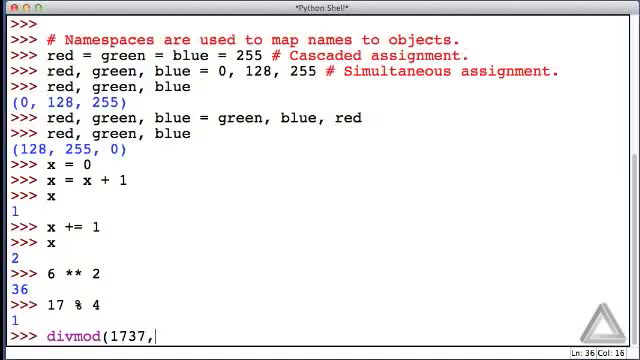
type("25)")
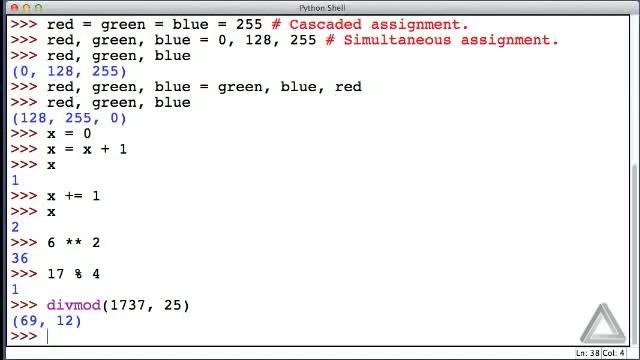
type("divmod(1737, 25)")
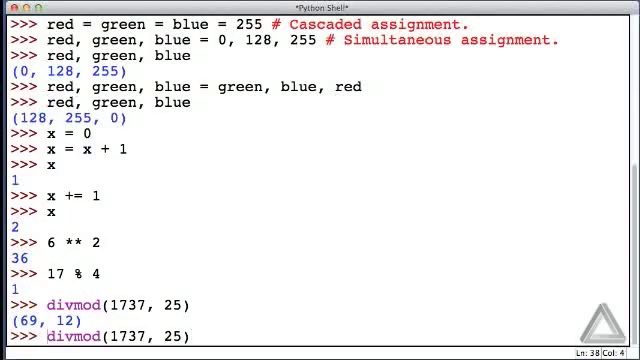
Unpack divmod(1737, 25) into x, y and evaluate x as 69, then start evaluating y.
type("x, y")
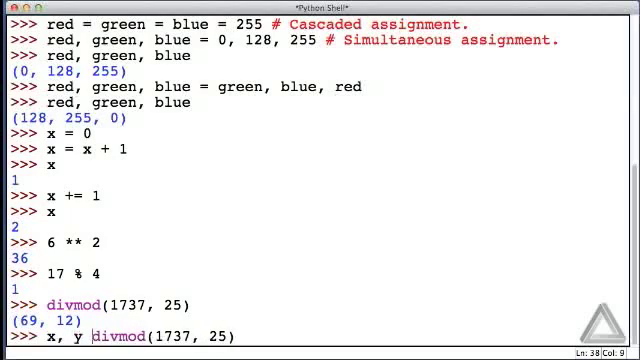
type("=")
type("x")
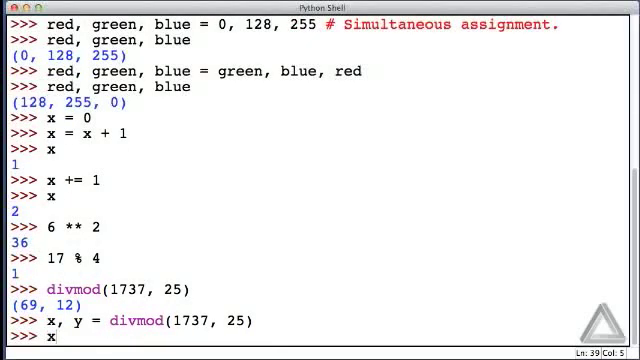
type("y")
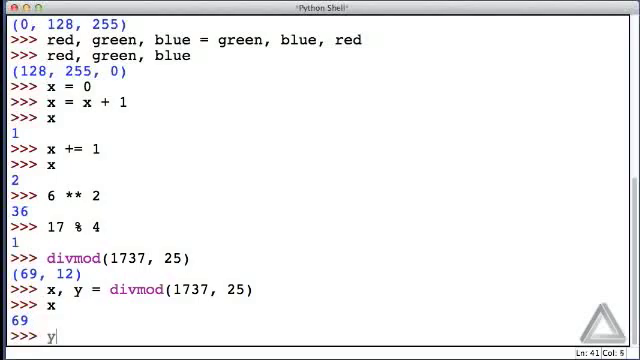